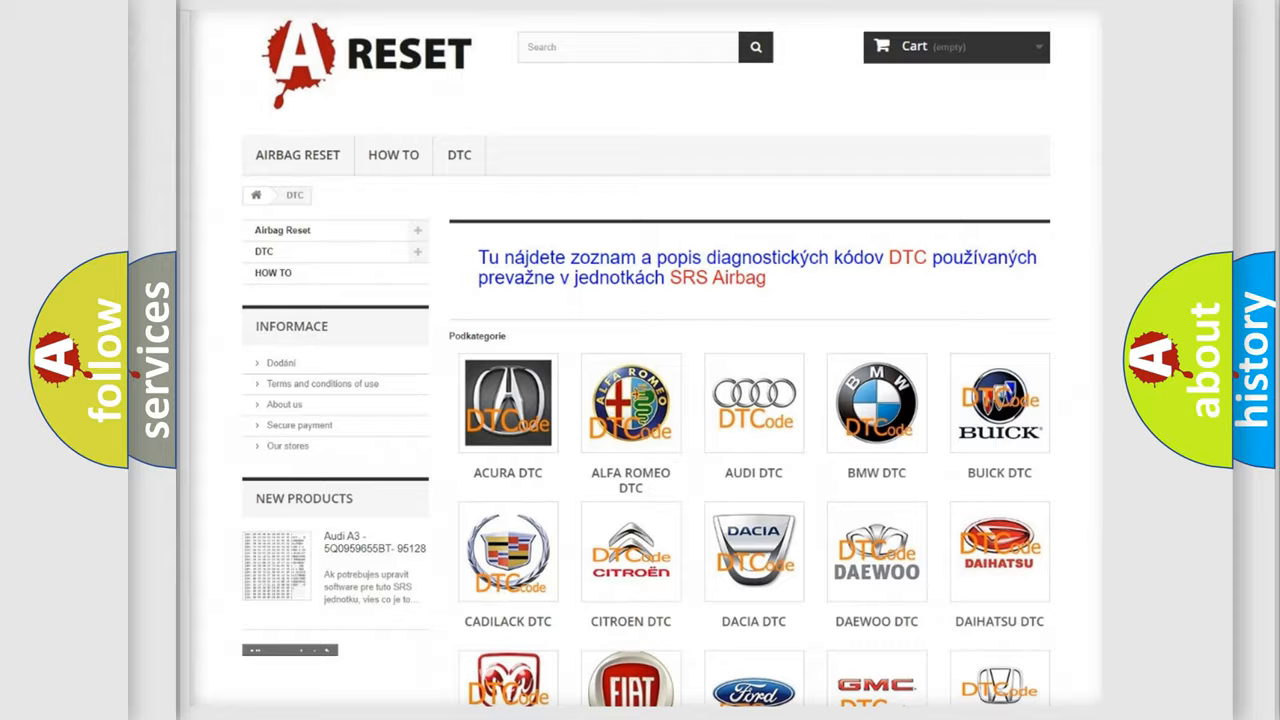
Step: Open the TOYOTA DTC listing from the brand list to show codes like B0001:11 and B0002:12
scroll(down, 3)
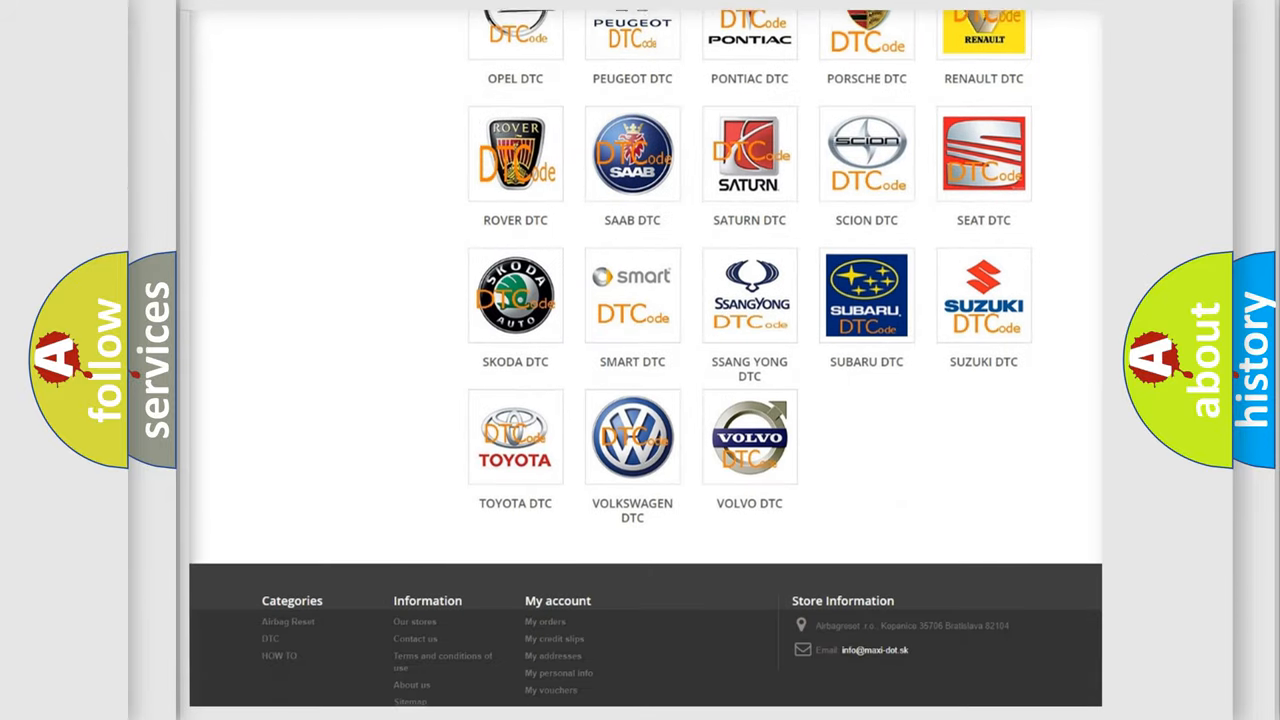
scroll(down, 3)
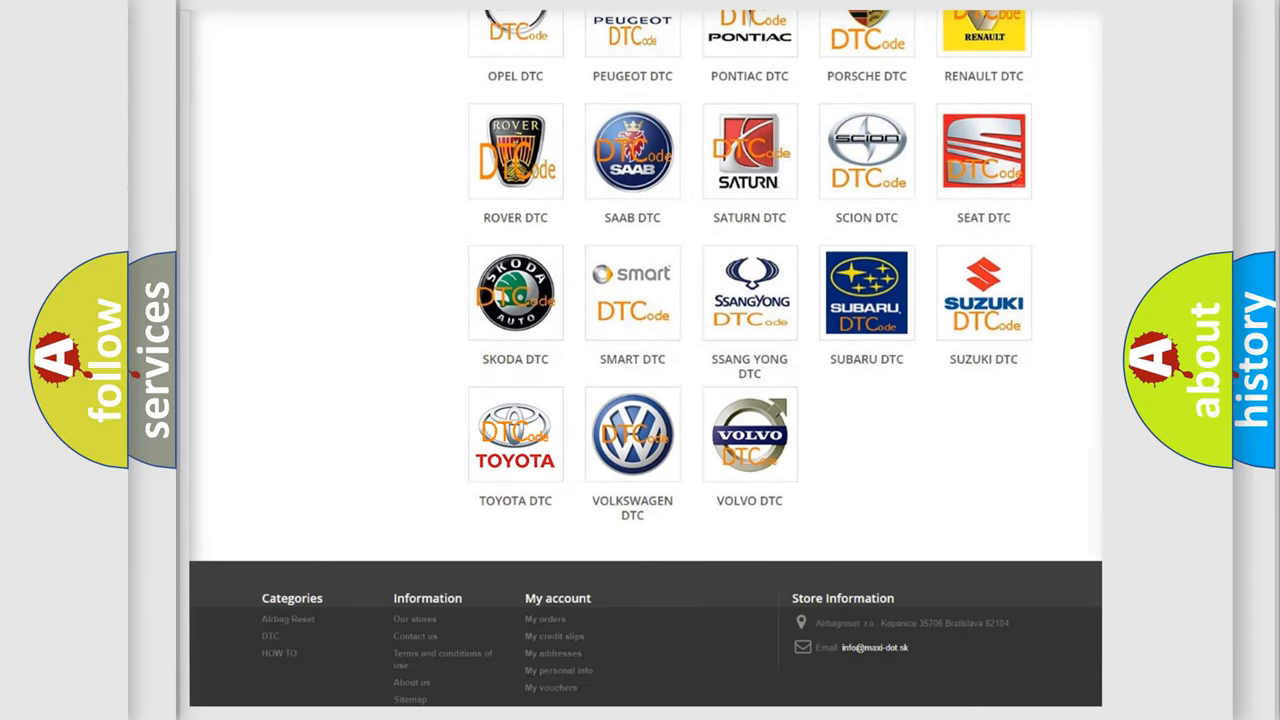
click(515, 434)
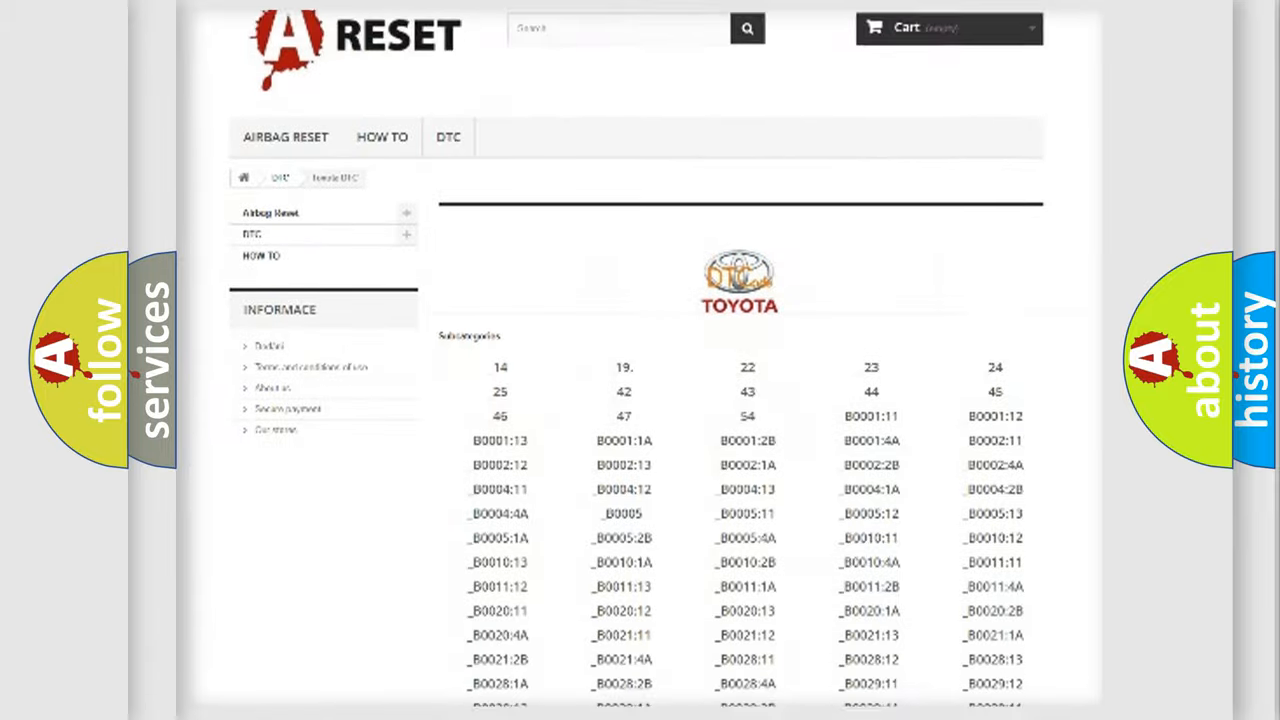